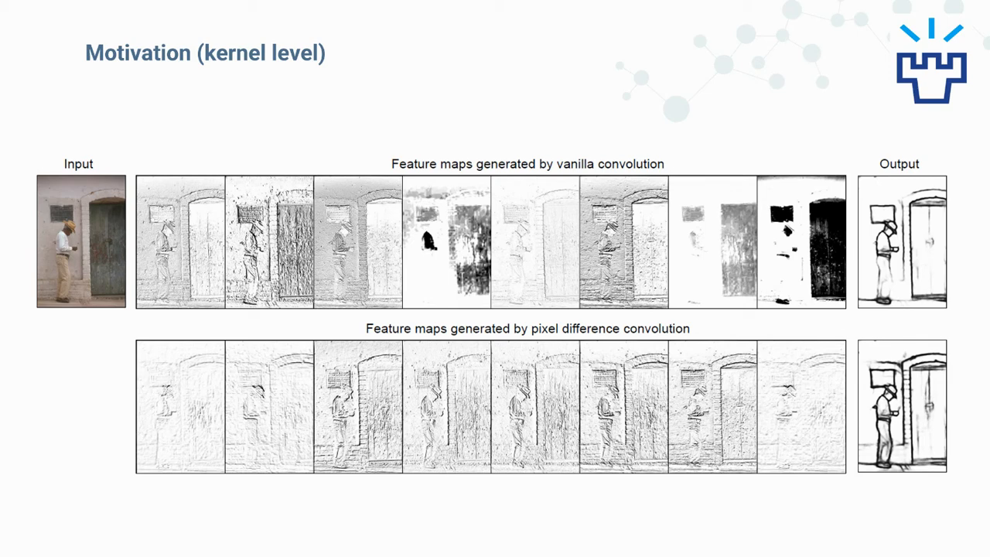
key(right)
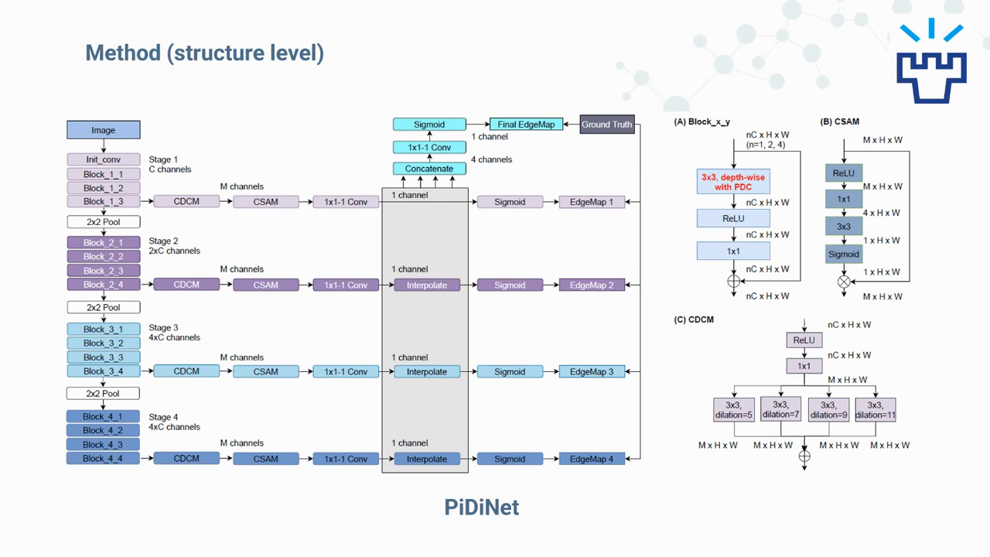
key(right)
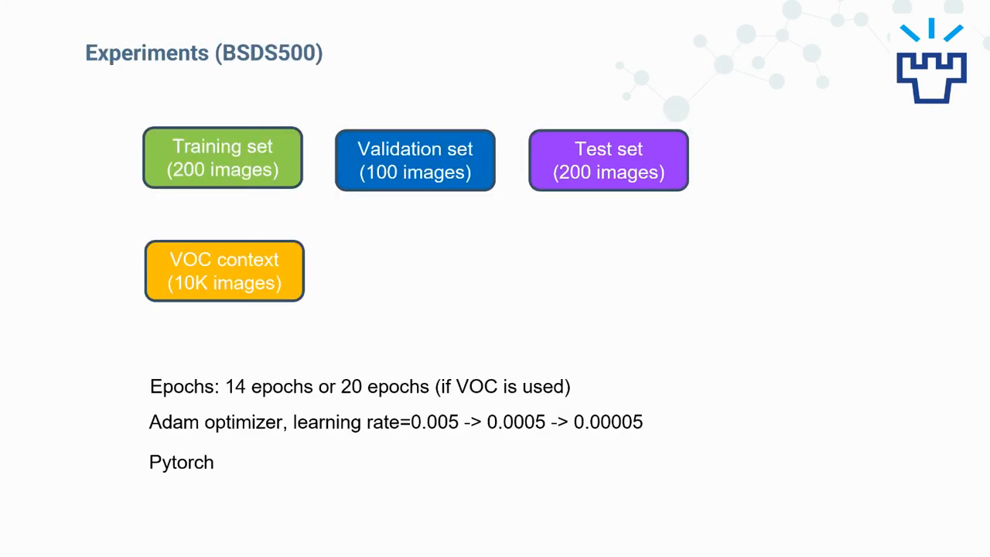